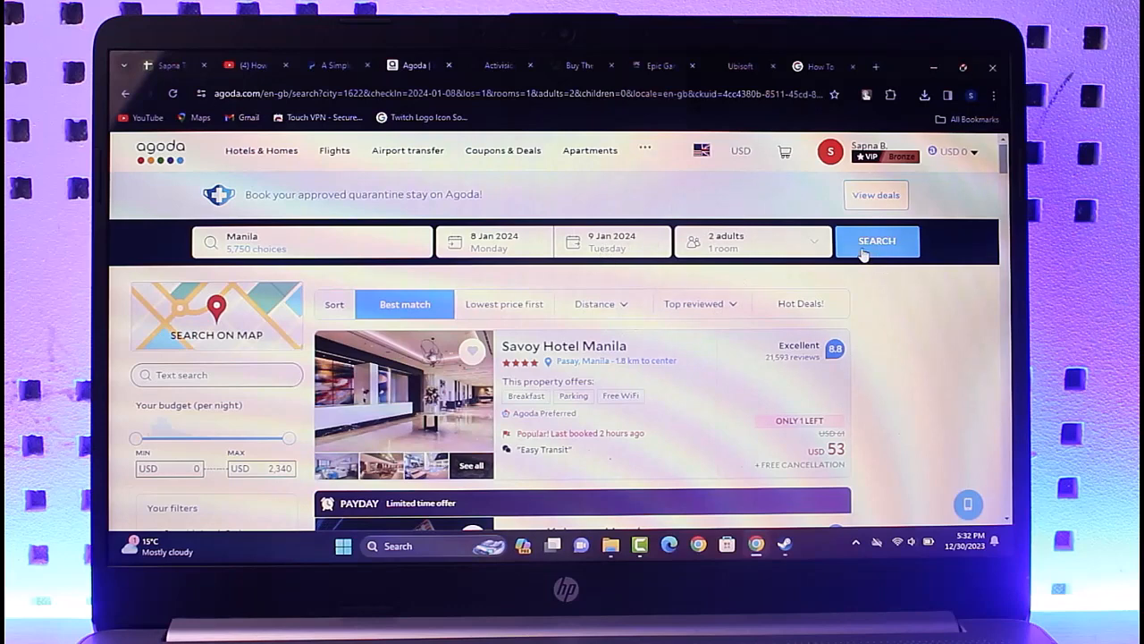
Open the Savoy Hotel Manila listing from the Manila hotel results
left_click(876, 240)
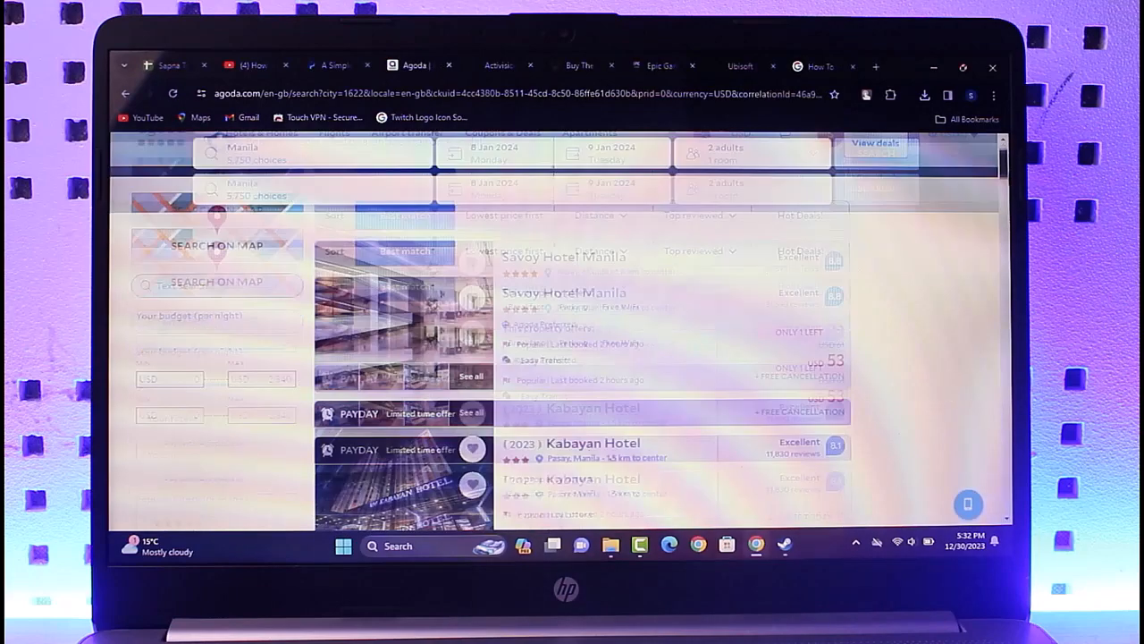
scroll("down", 3)
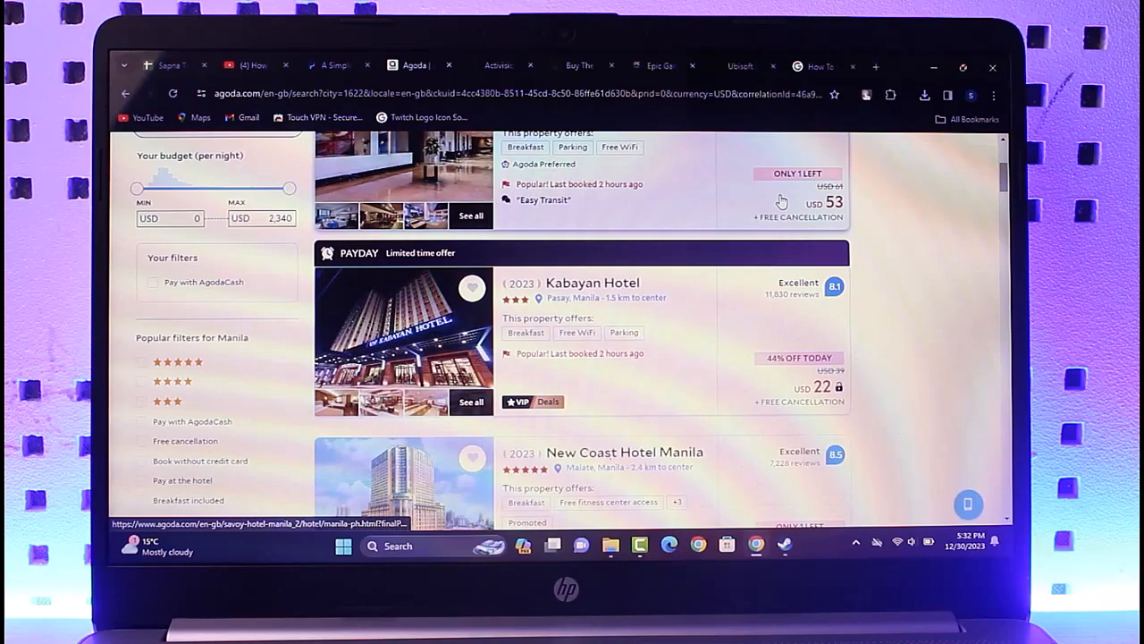
mouse_move(771, 192)
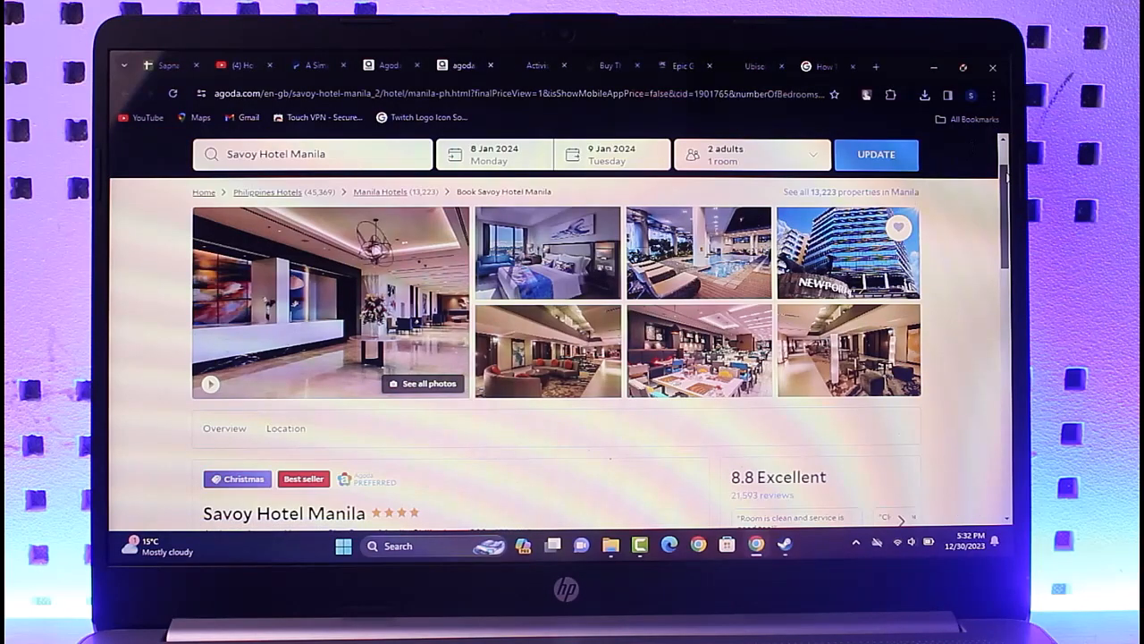
Book the Double or Twin ESSENTIAL 1 room at Savoy Hotel Manila for 8–9 January
scroll("down", 3)
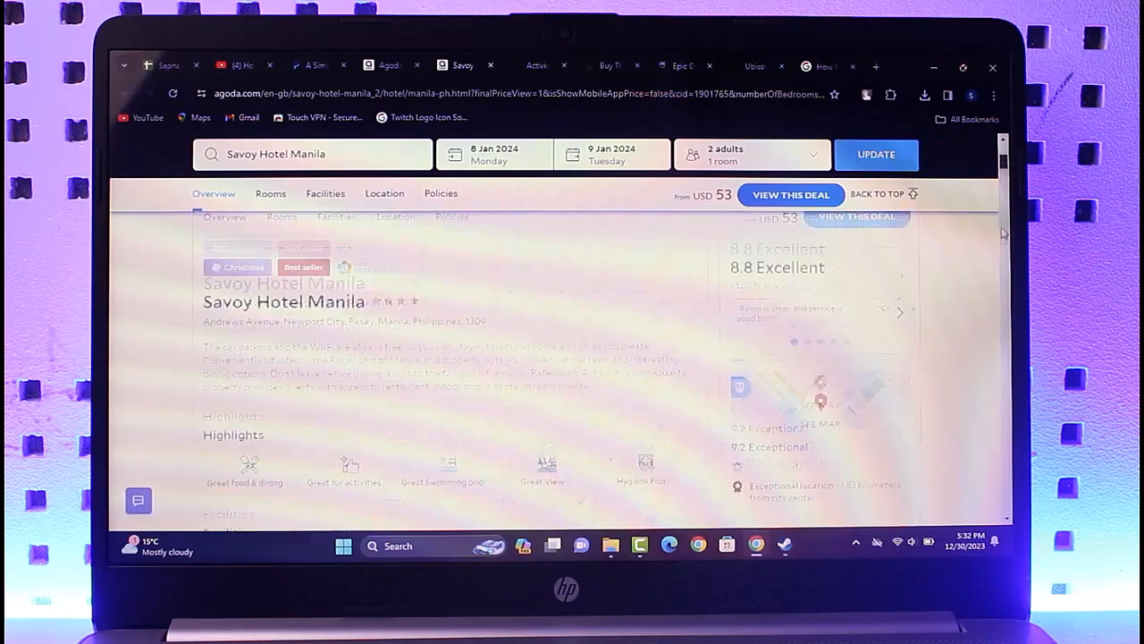
scroll("down", 3)
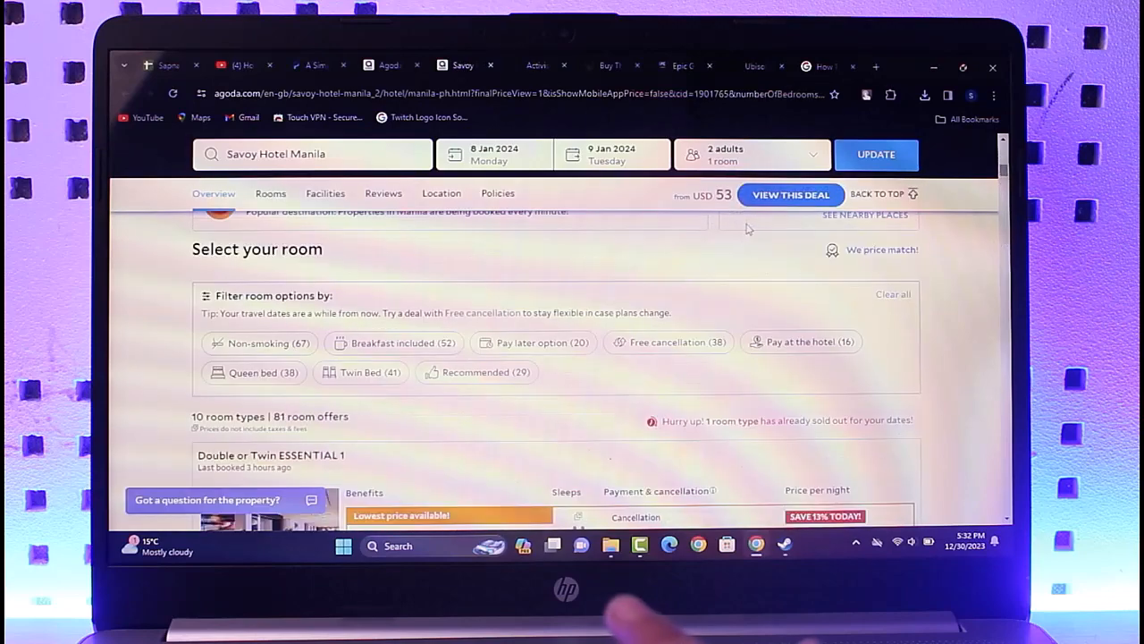
scroll("down", 3)
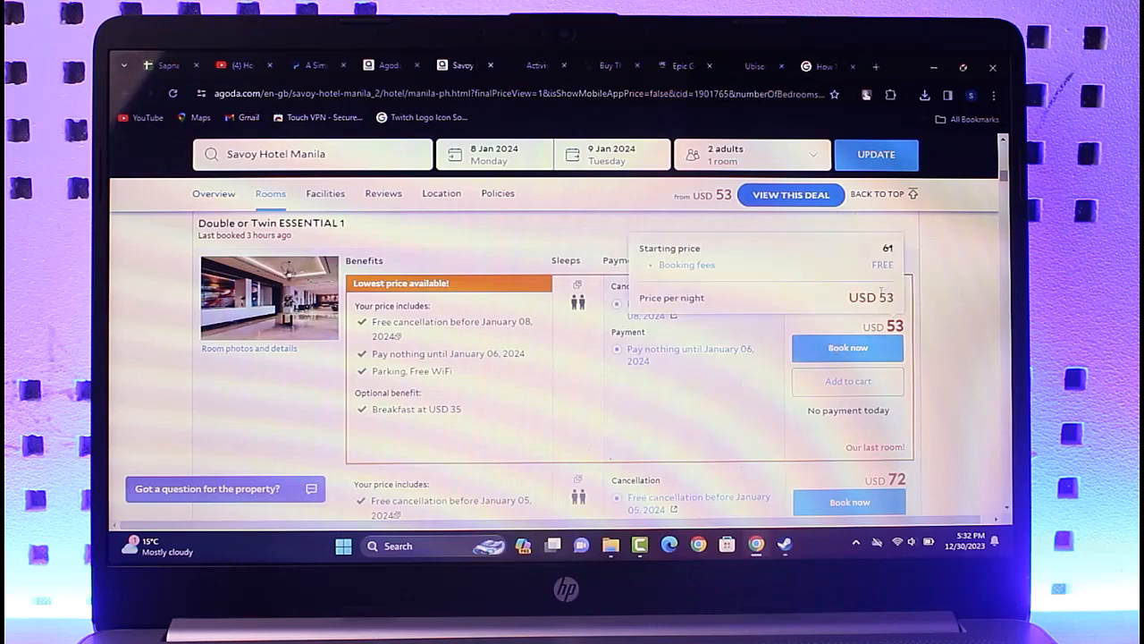
left_click(848, 348)
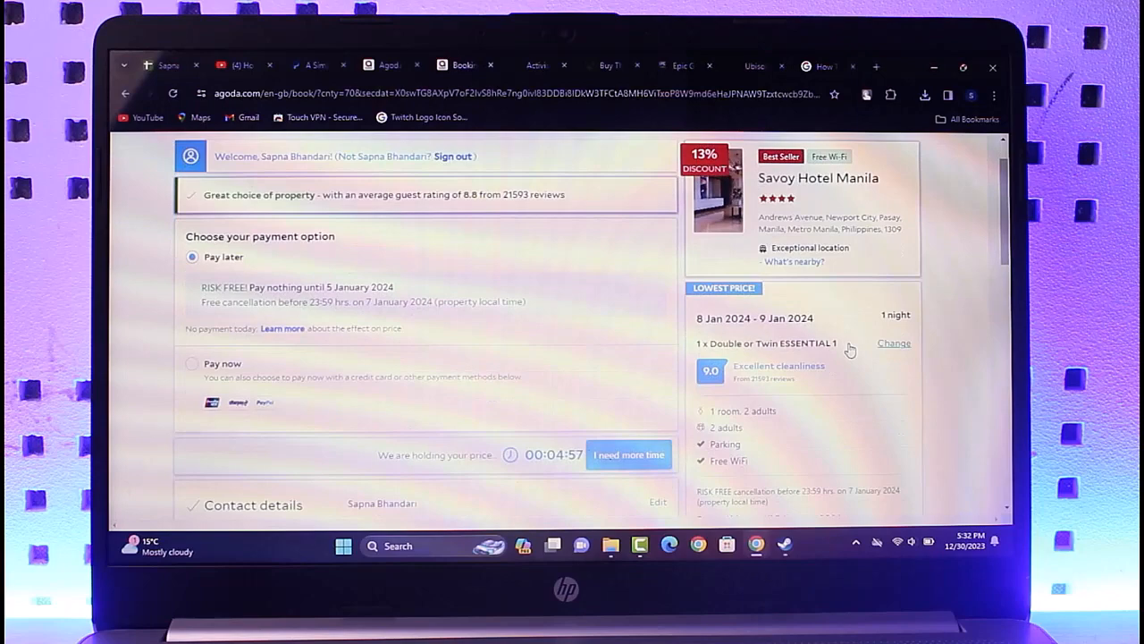
Scroll to Contact details to mark the booking as for someone else
scroll("down", 3)
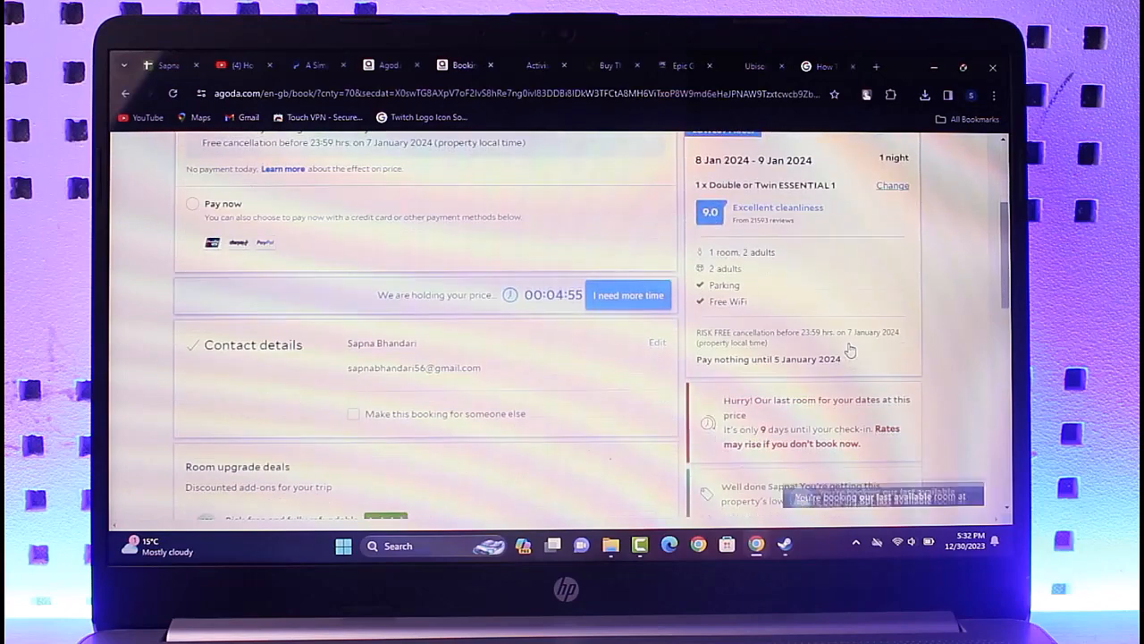
scroll("down", 3)
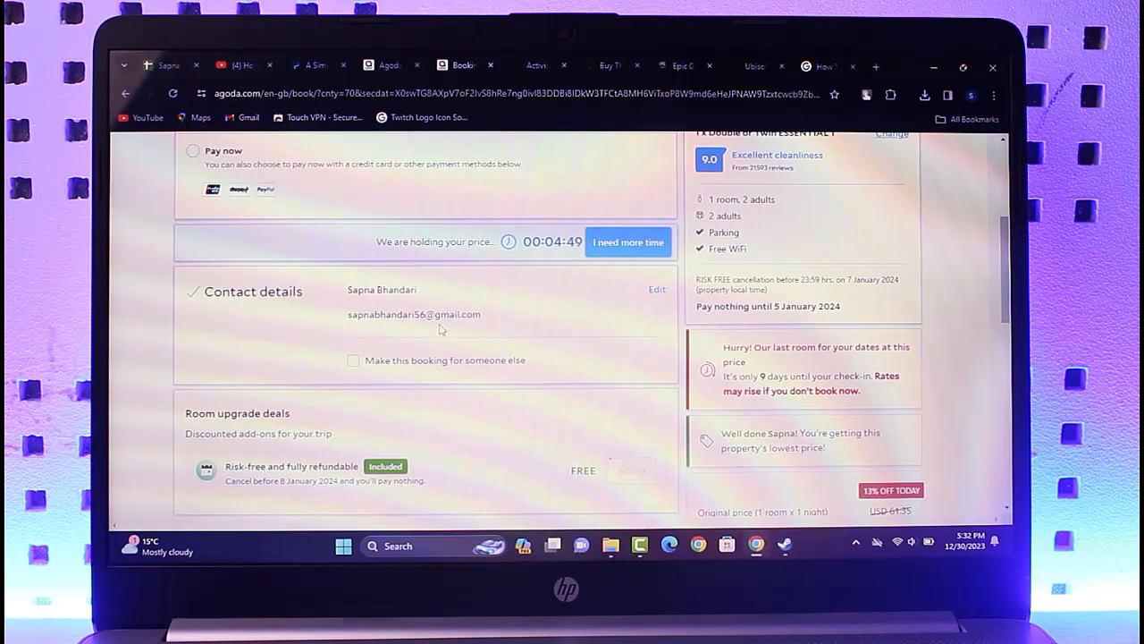
mouse_move(382, 393)
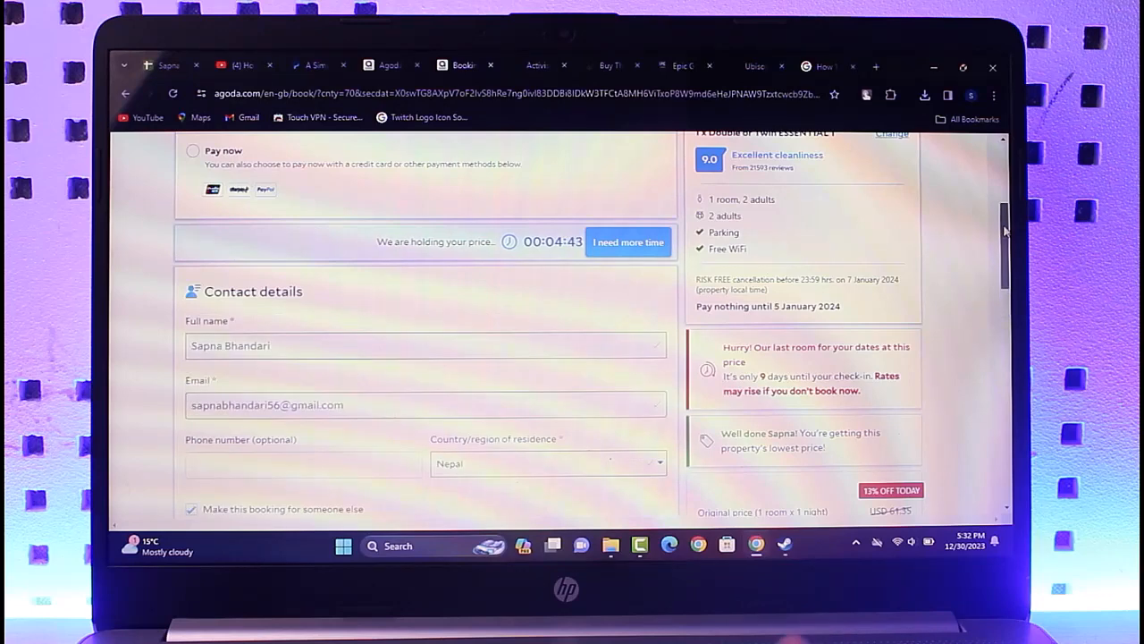
Enter guest name 'lilly cena' and set country of residence to Monaco
scroll("down", 3)
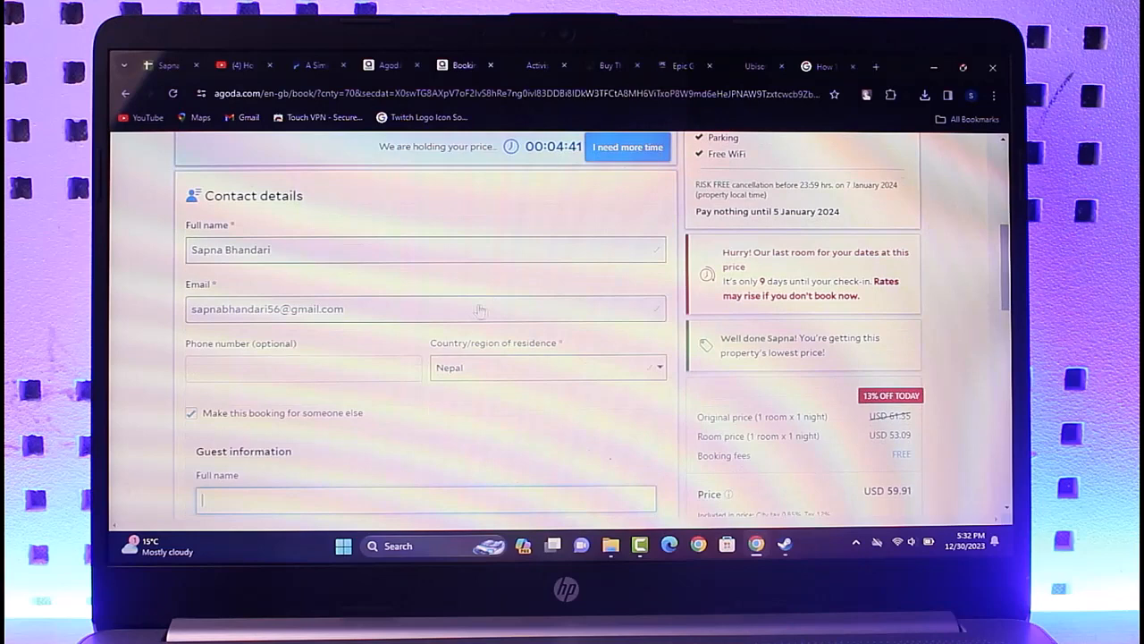
mouse_move(535, 307)
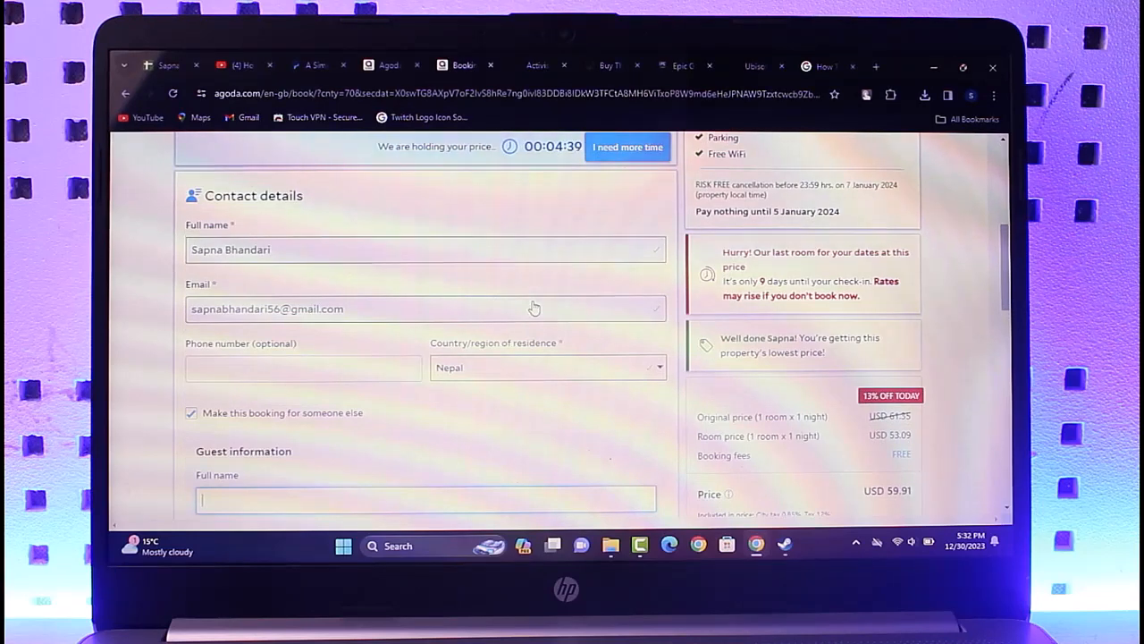
scroll("down", 3)
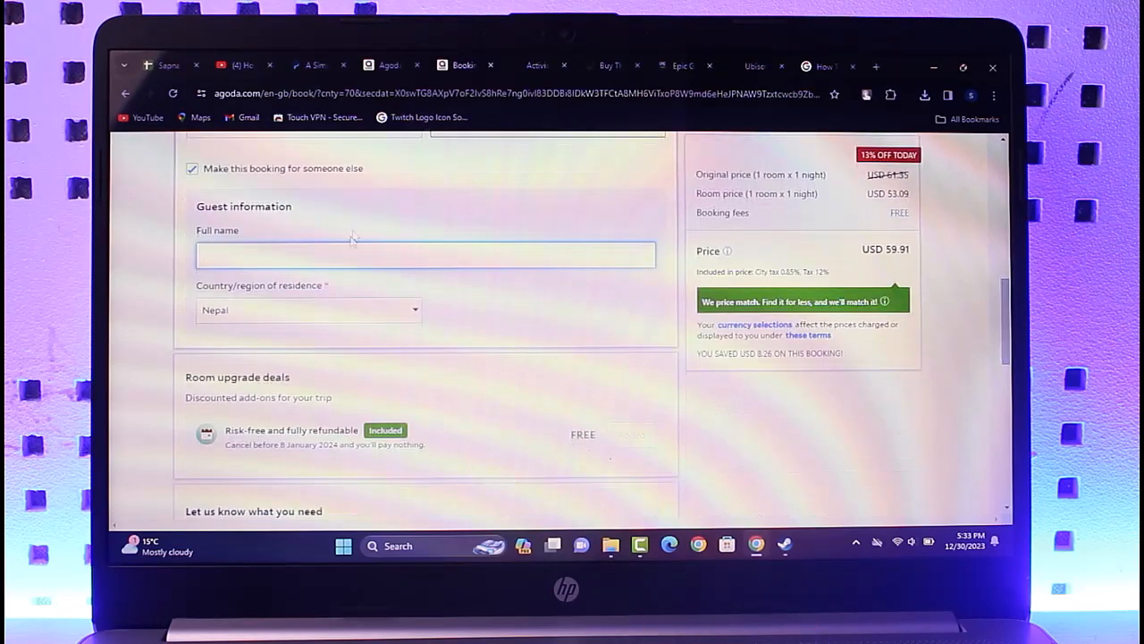
type("lilly cena")
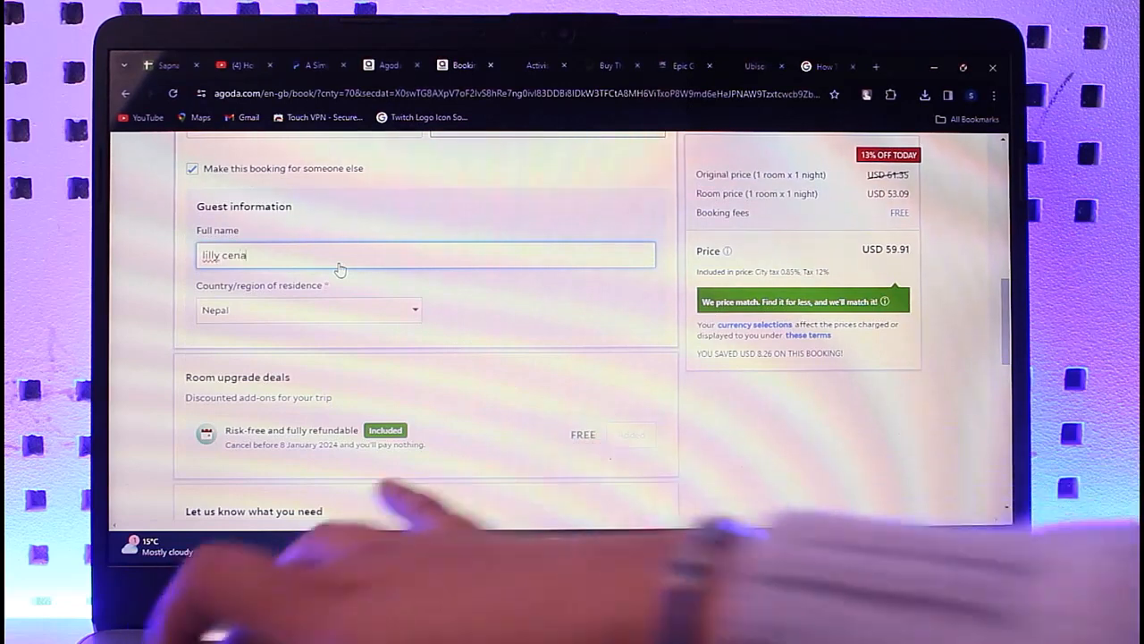
left_click(308, 310)
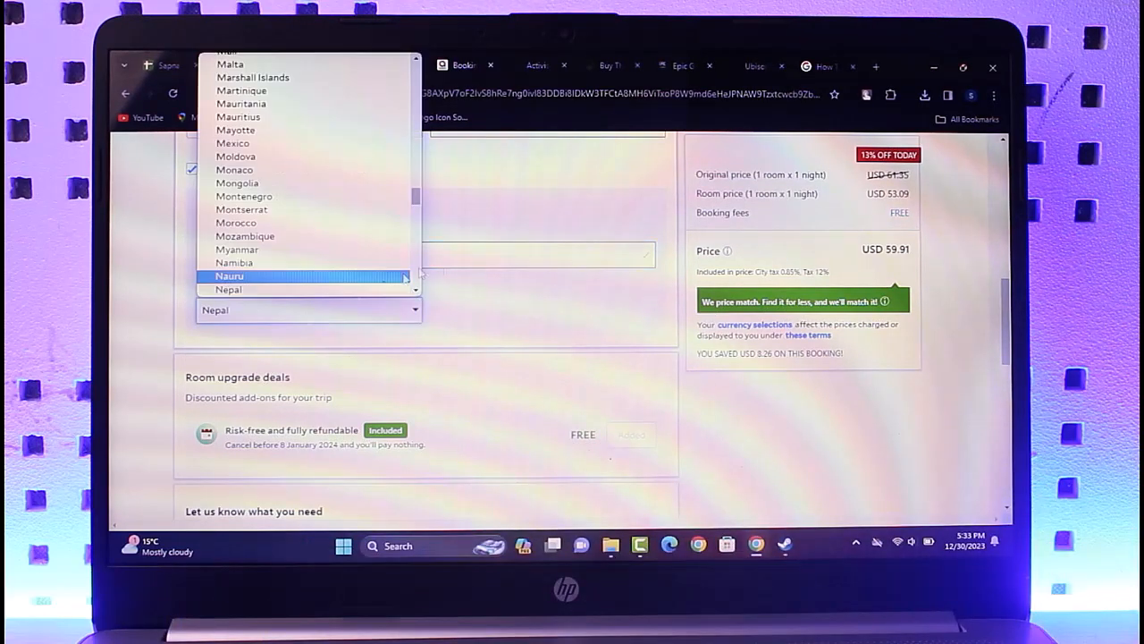
mouse_move(280, 194)
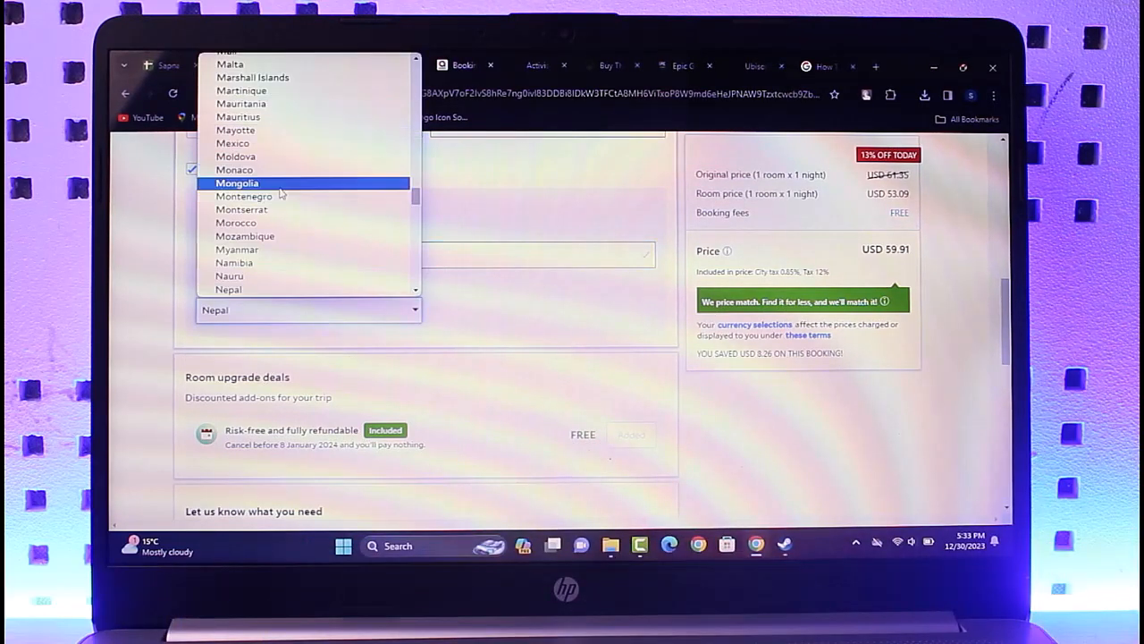
left_click(235, 169)
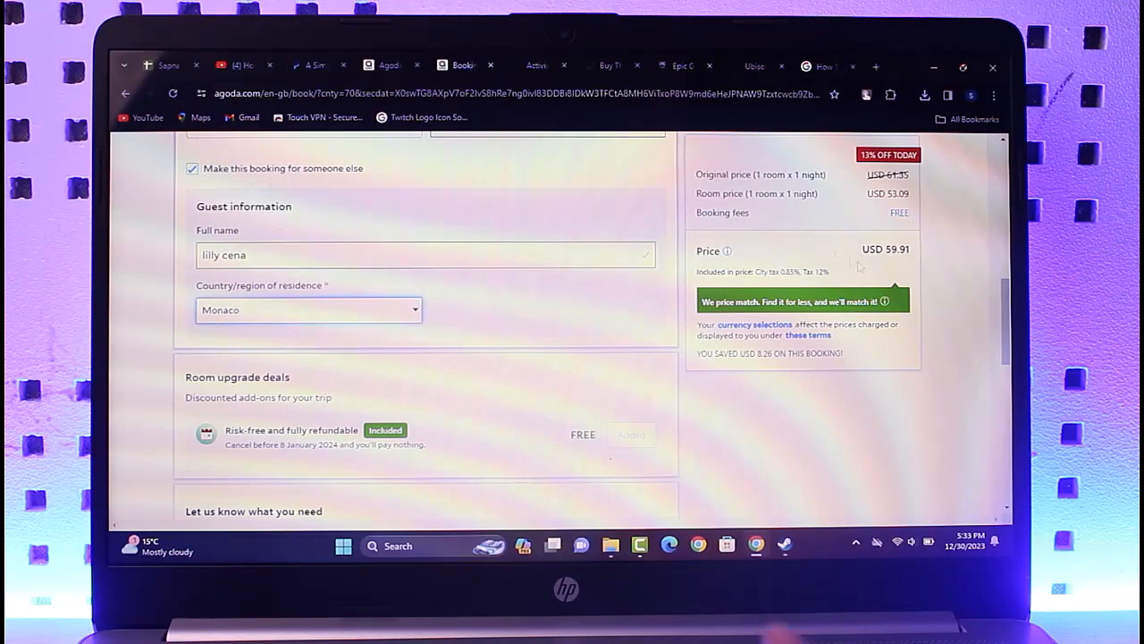
Submit the guest details with NEXT: FINAL STEP
scroll("down", 3)
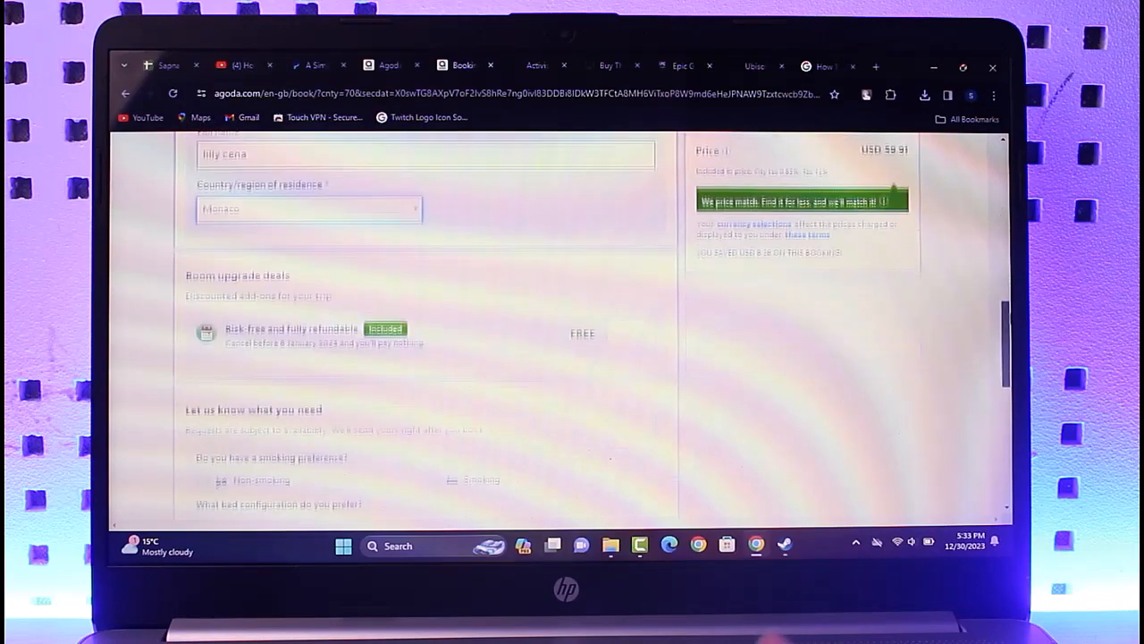
scroll("down", 3)
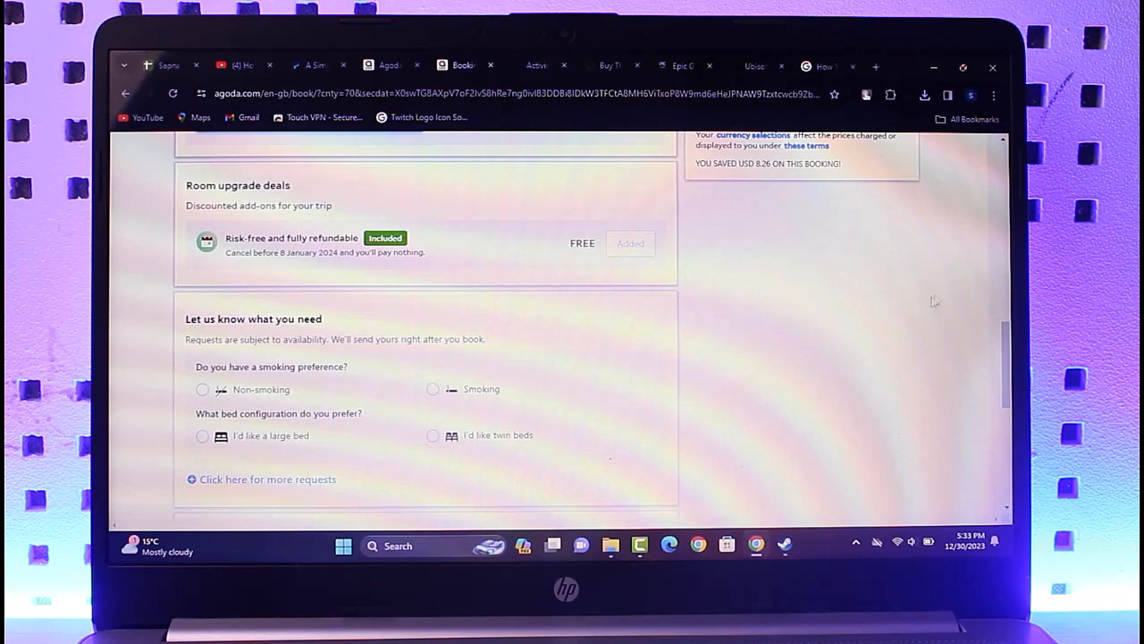
scroll("down", 3)
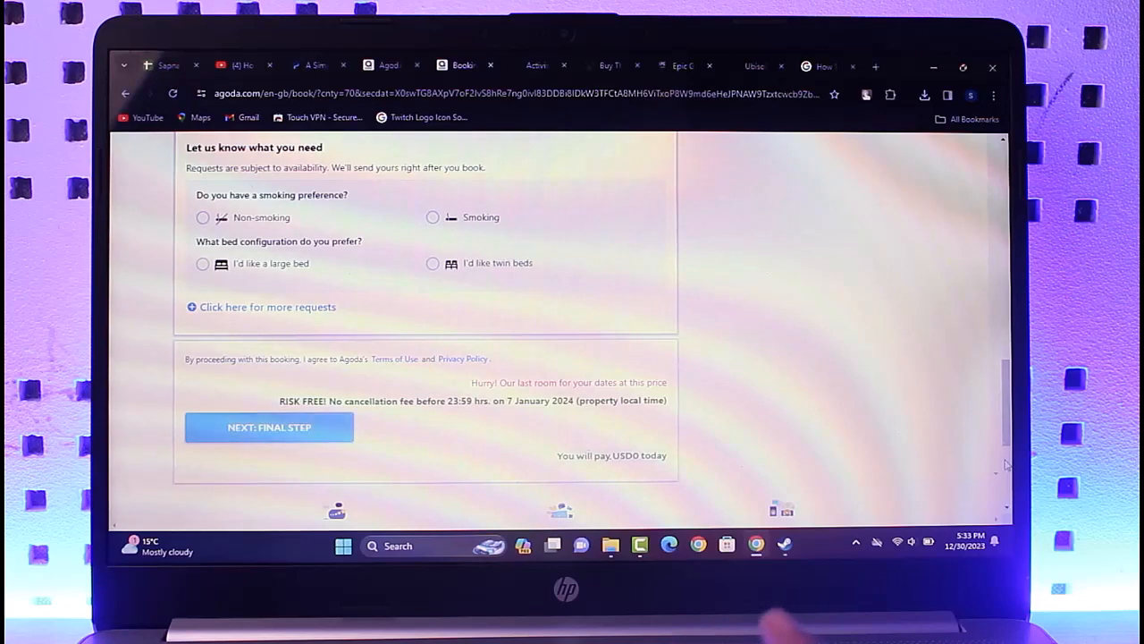
left_click(269, 427)
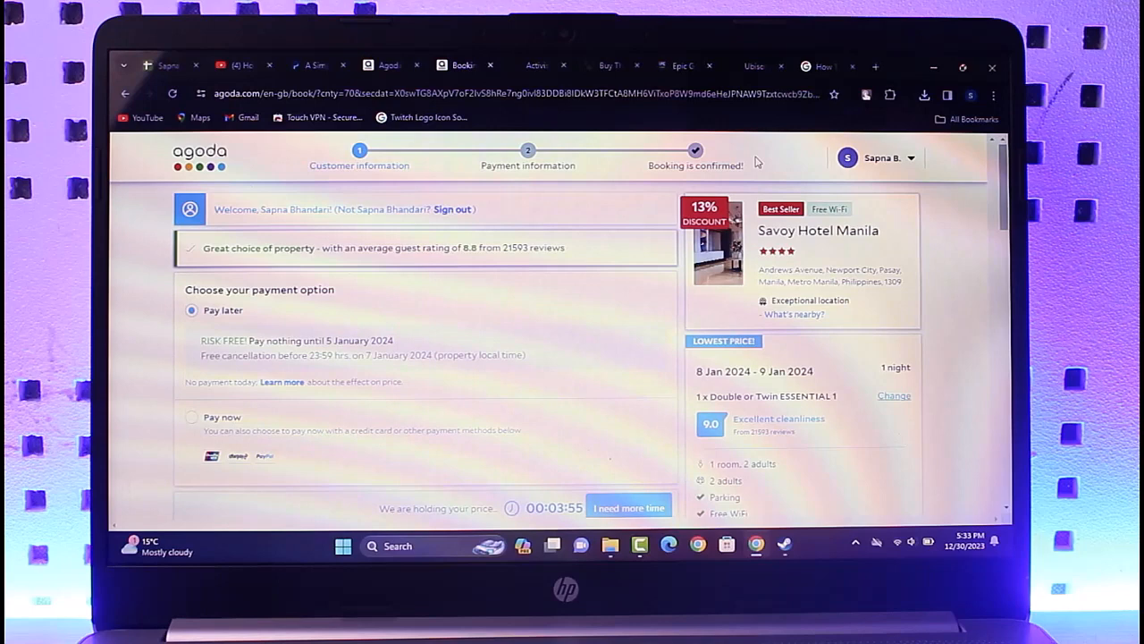
left_click(877, 158)
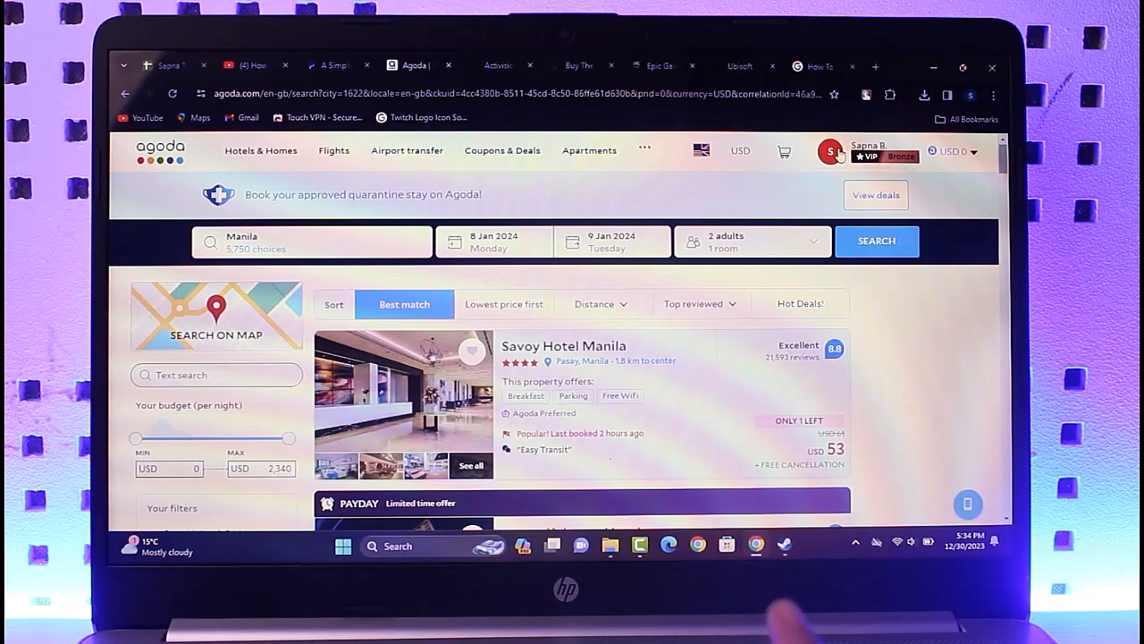
Go to Bookings under My Account from the profile avatar menu
left_click(831, 151)
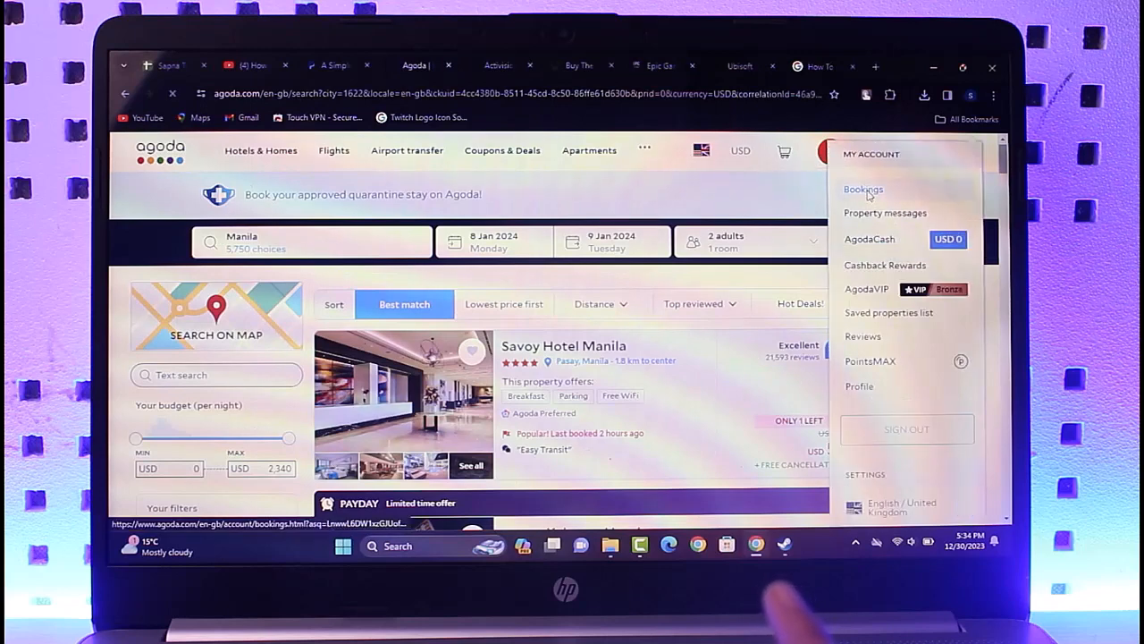
left_click(862, 188)
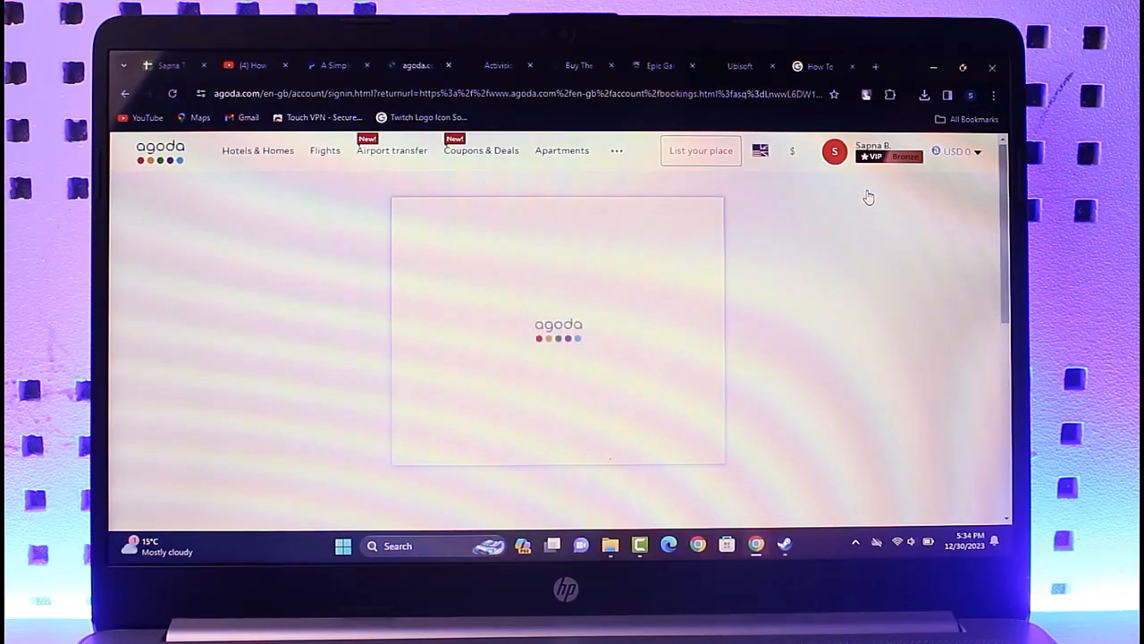